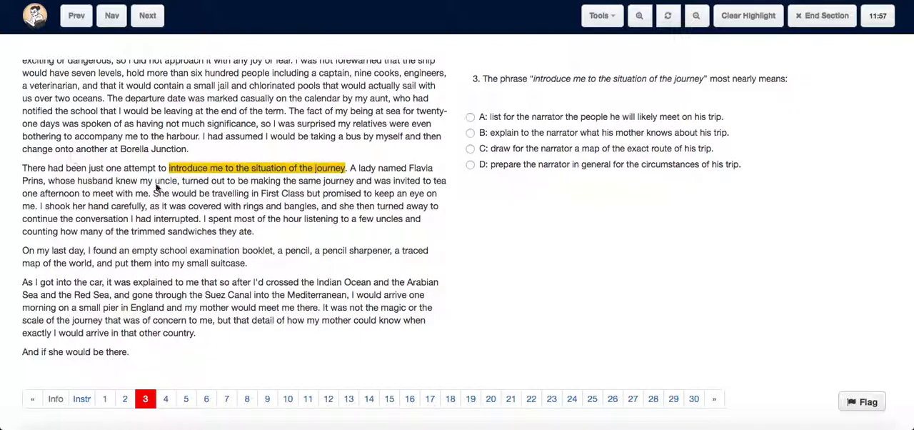
pyautogui.moveTo(308, 177)
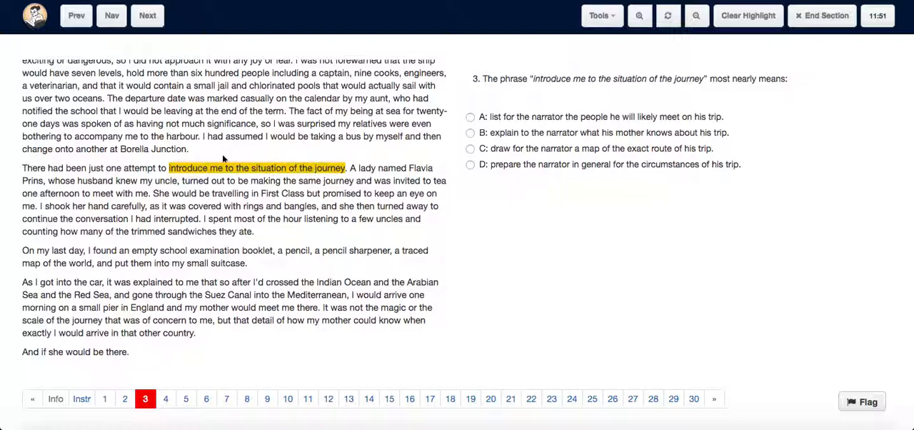
pyautogui.moveTo(290, 148)
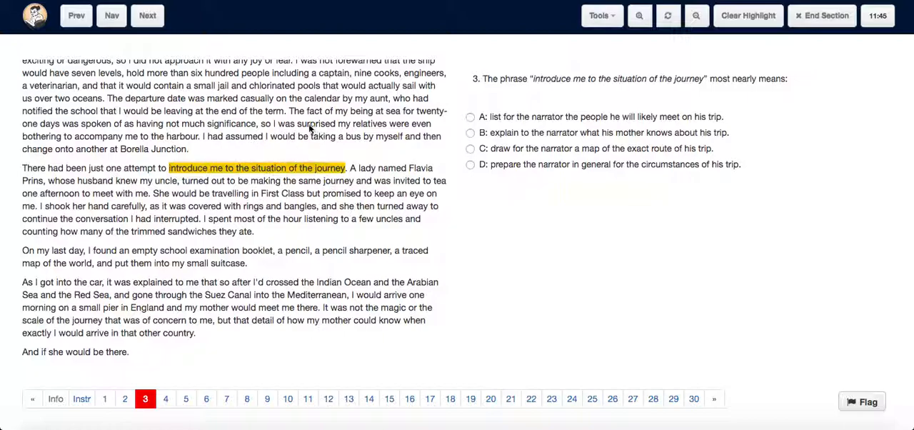
pyautogui.moveTo(277, 146)
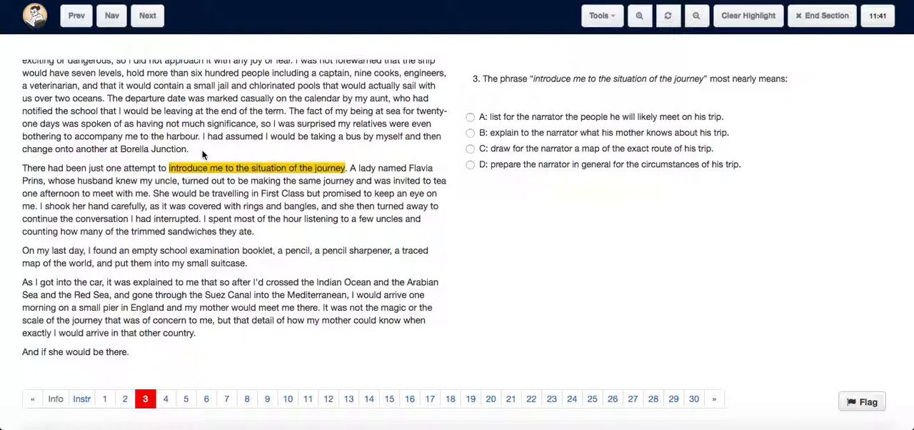
pyautogui.moveTo(271, 174)
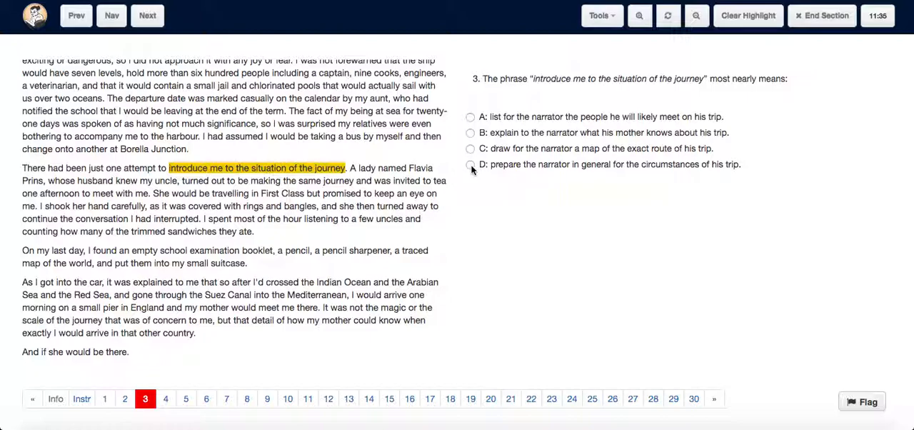
# Answer question 3 with option D: prepare the narrator for the circumstances of his trip.
pyautogui.click(470, 164)
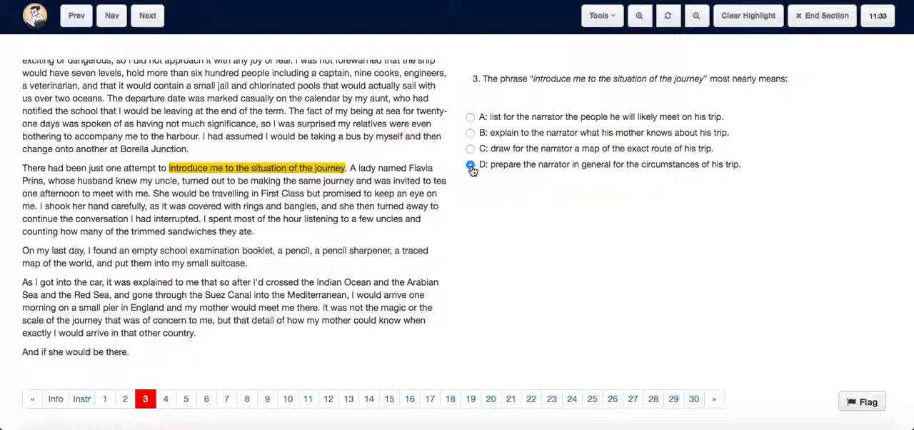